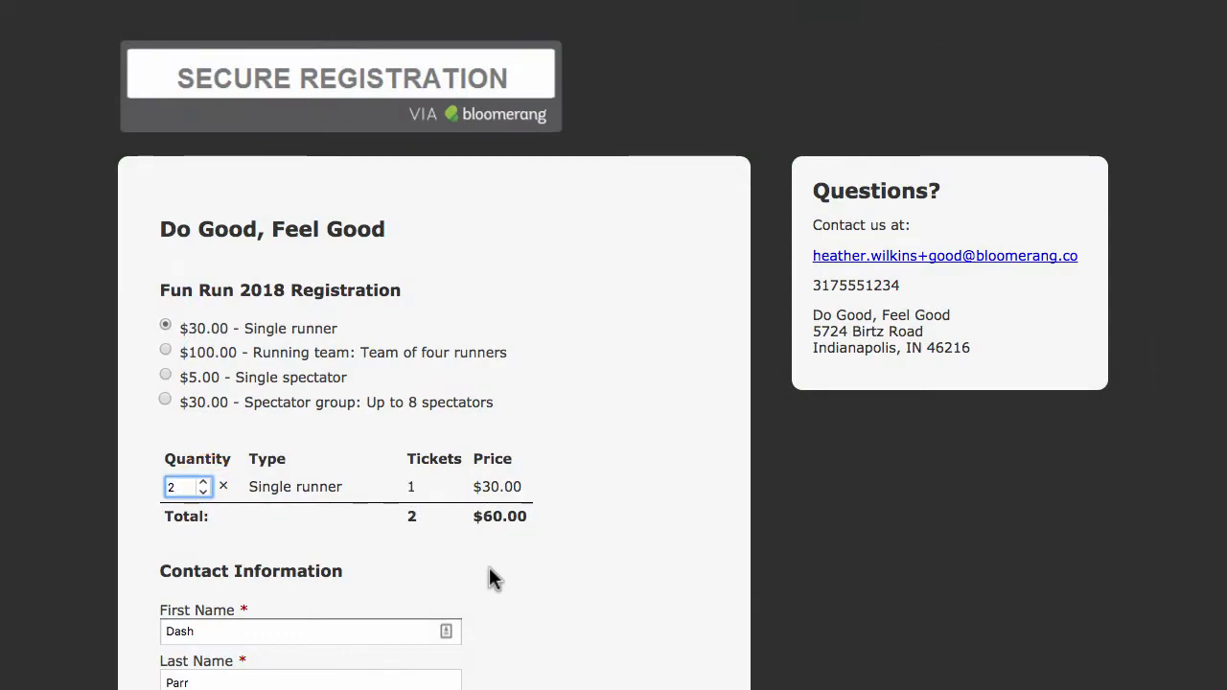
Step: Enter the test card's name, number, expiry and CVV for the $60 Single runner ticket
{"action": "left_click", "coordinate": [211, 635]}
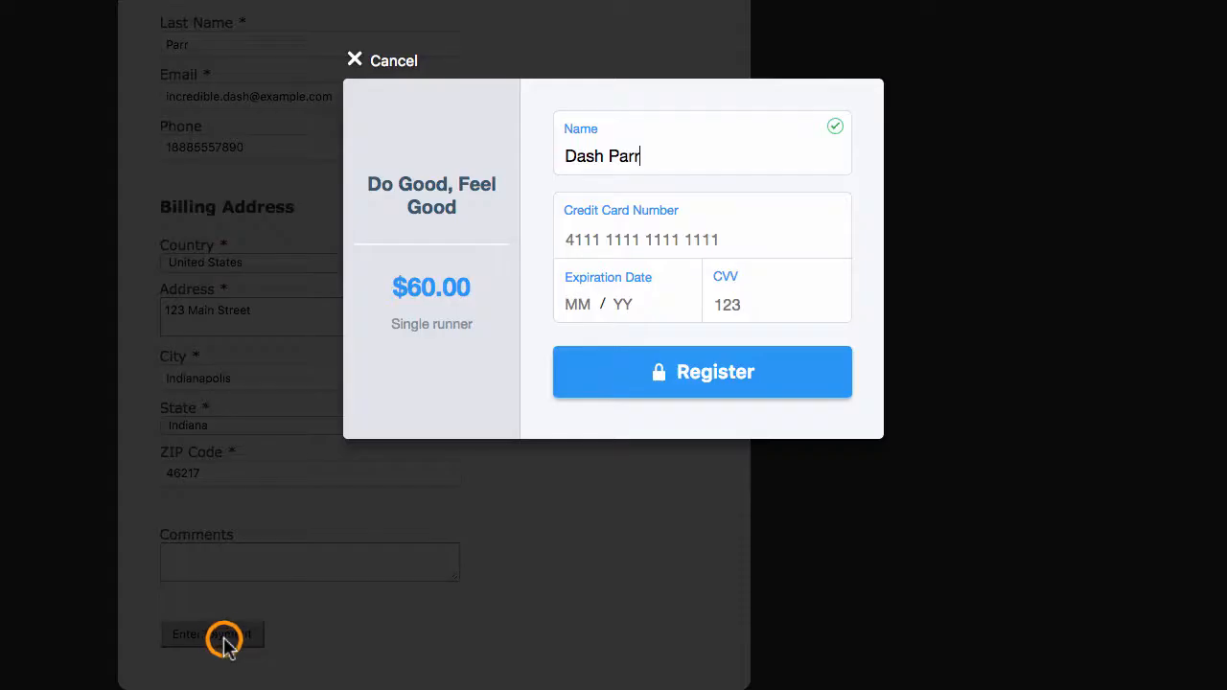
{"action": "left_click", "coordinate": [702, 240]}
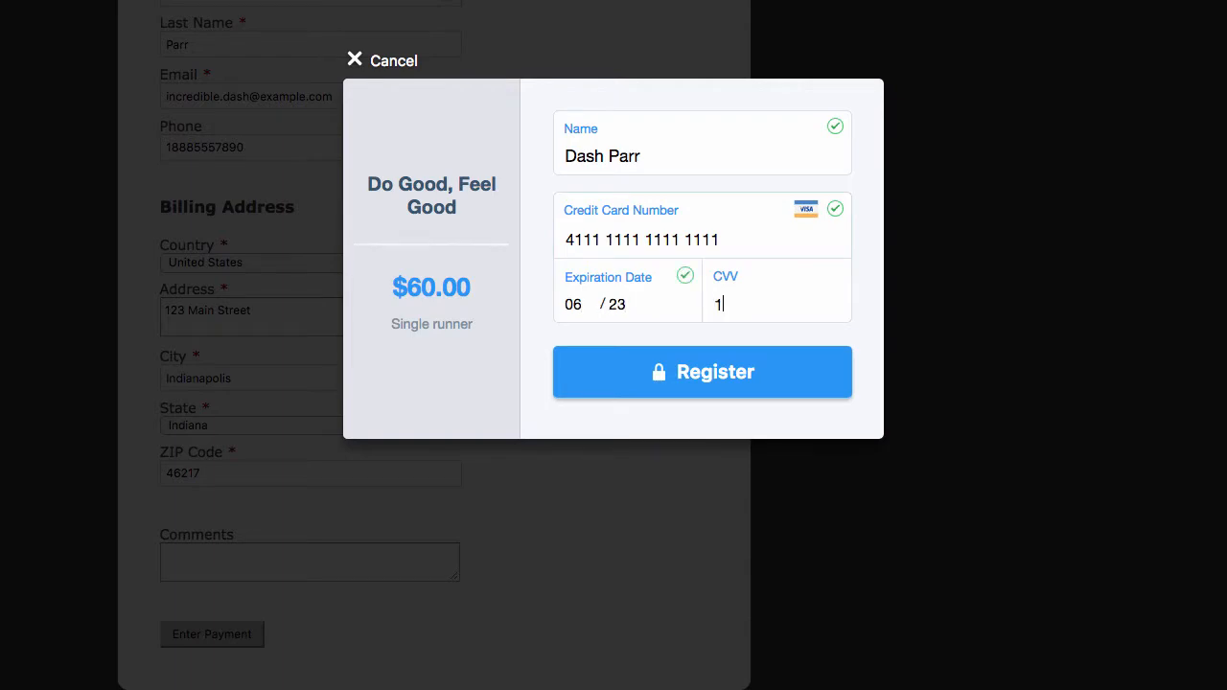
{"action": "left_click", "coordinate": [702, 372]}
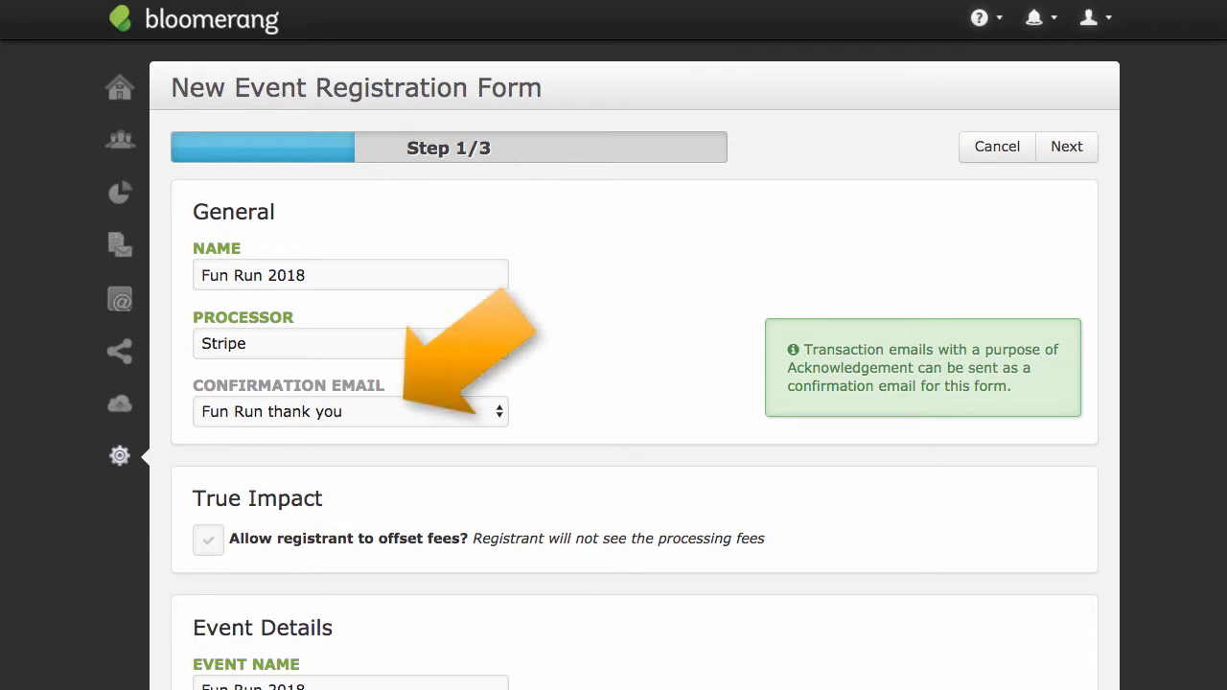
Step: Keep Step 1 general settings and the fund, appeal and tracking fields, advancing to the success page
{"action": "scroll", "scroll_direction": "down", "scroll_amount": 3}
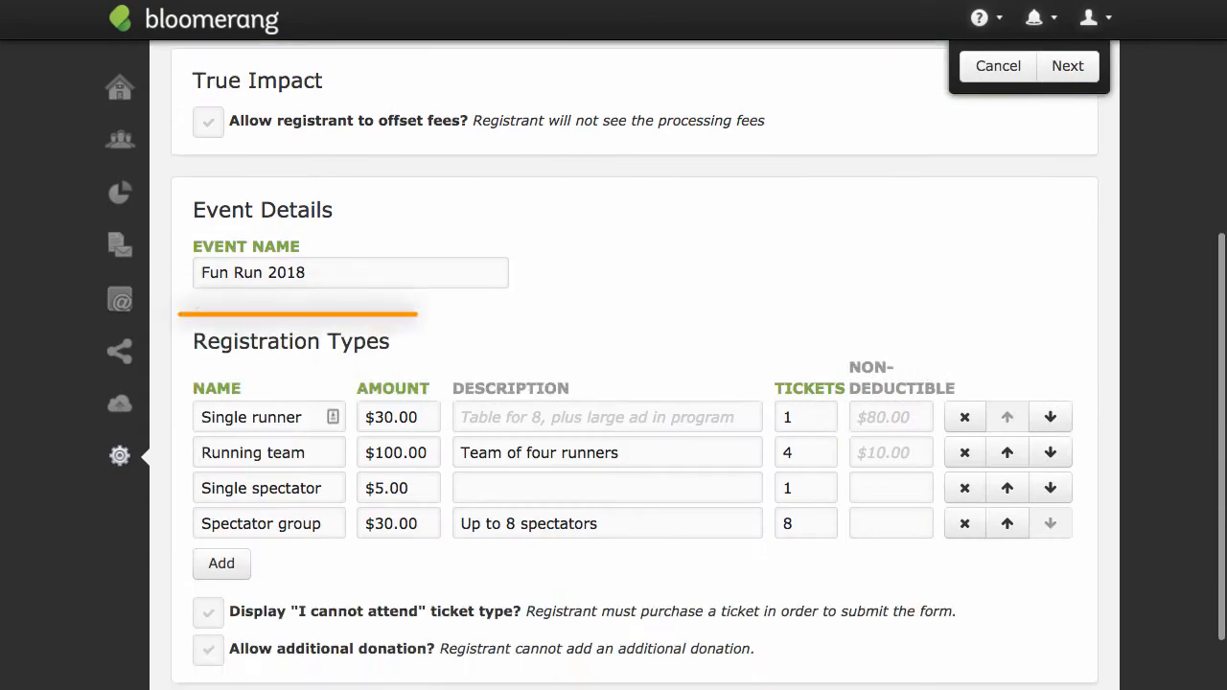
{"action": "left_click", "coordinate": [1068, 65]}
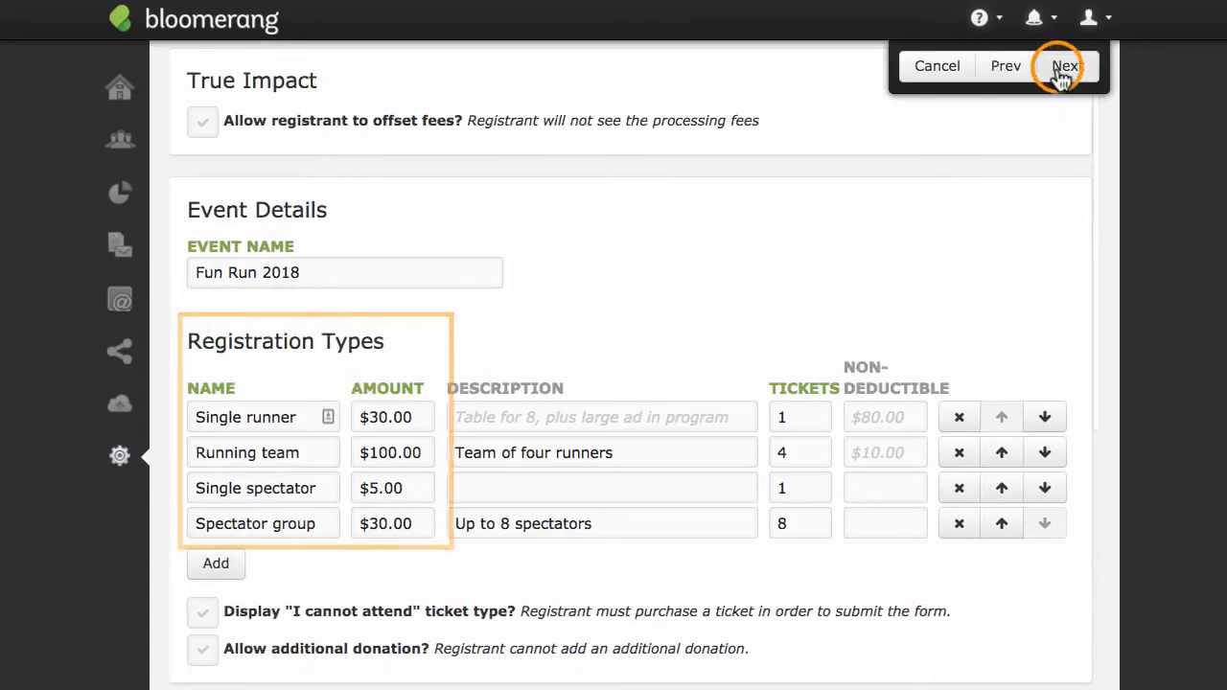
{"action": "left_click", "coordinate": [1066, 65]}
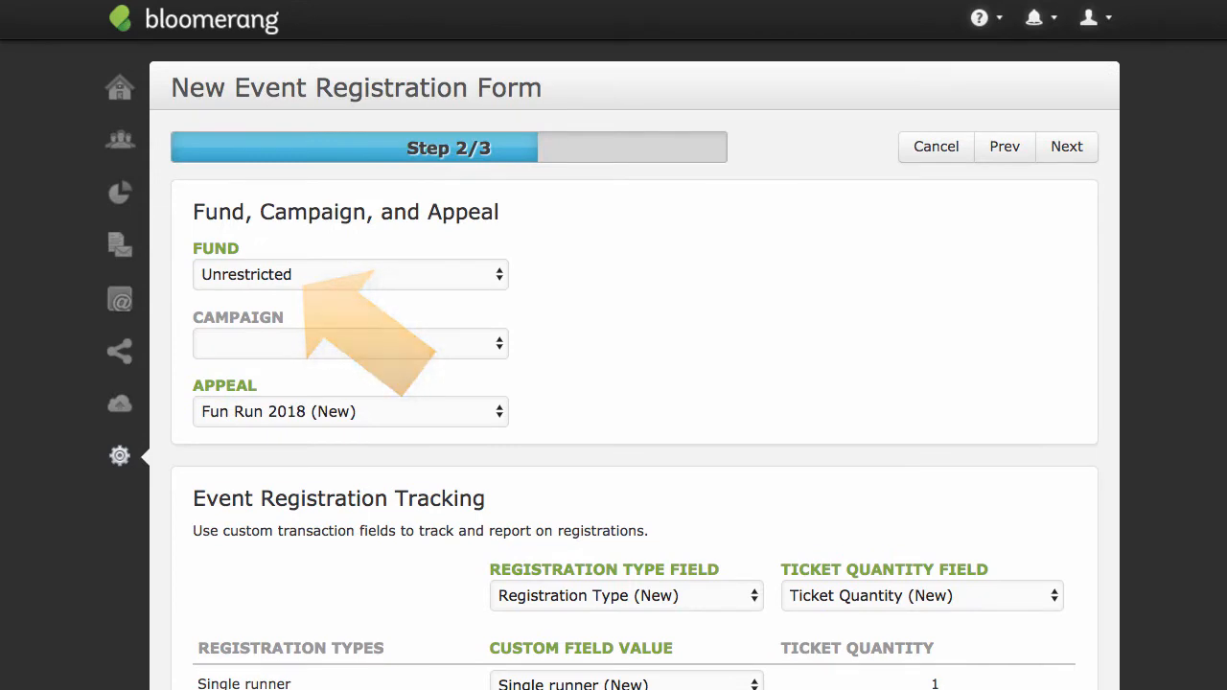
{"action": "scroll", "scroll_direction": "down", "scroll_amount": 3}
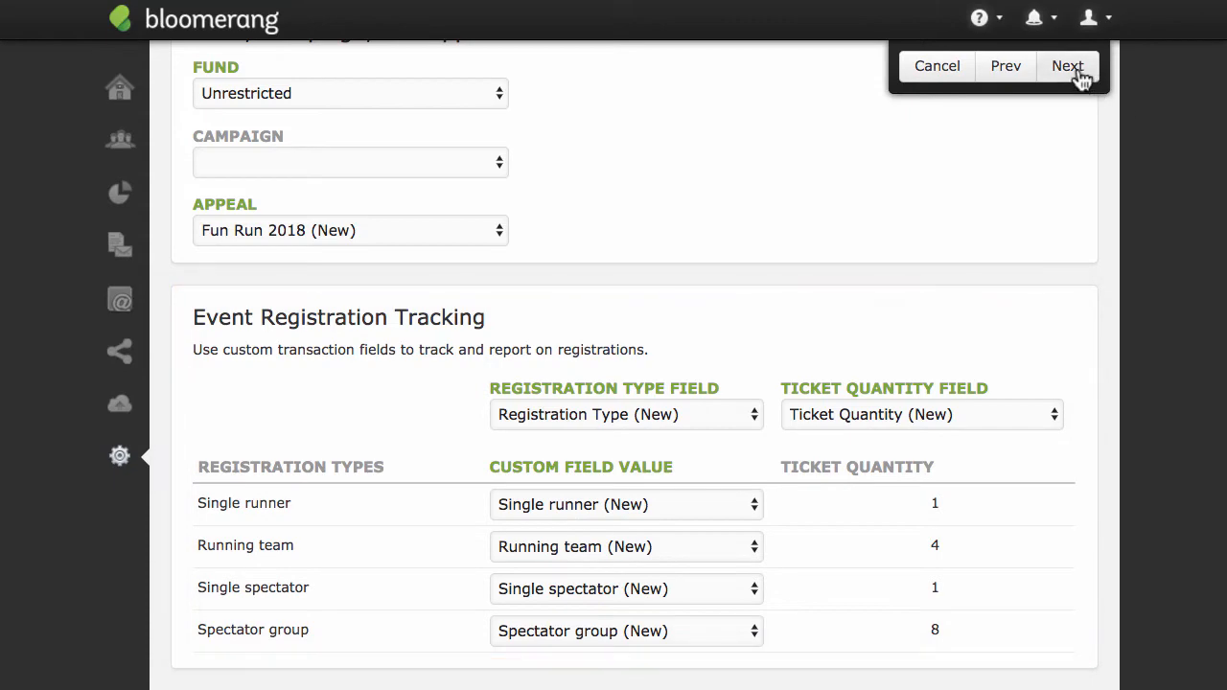
{"action": "left_click", "coordinate": [1066, 65]}
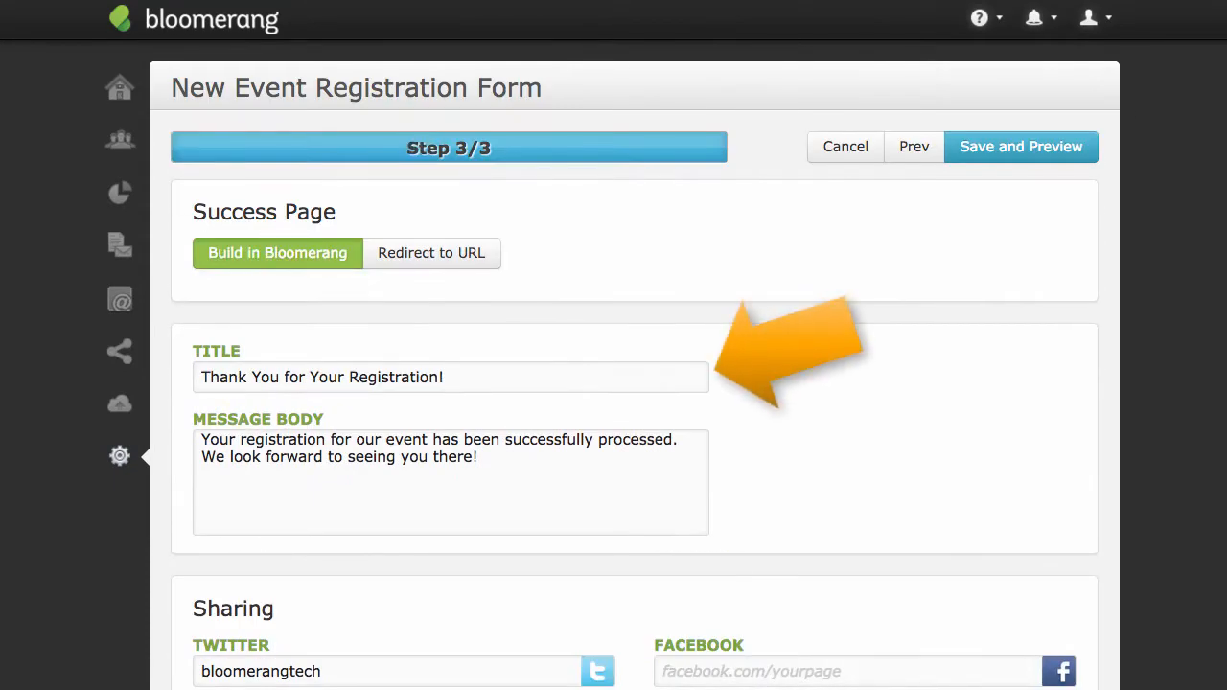
Step: Save the form with its success page and sharing options and preview the live page
{"action": "scroll", "scroll_direction": "down", "scroll_amount": 3}
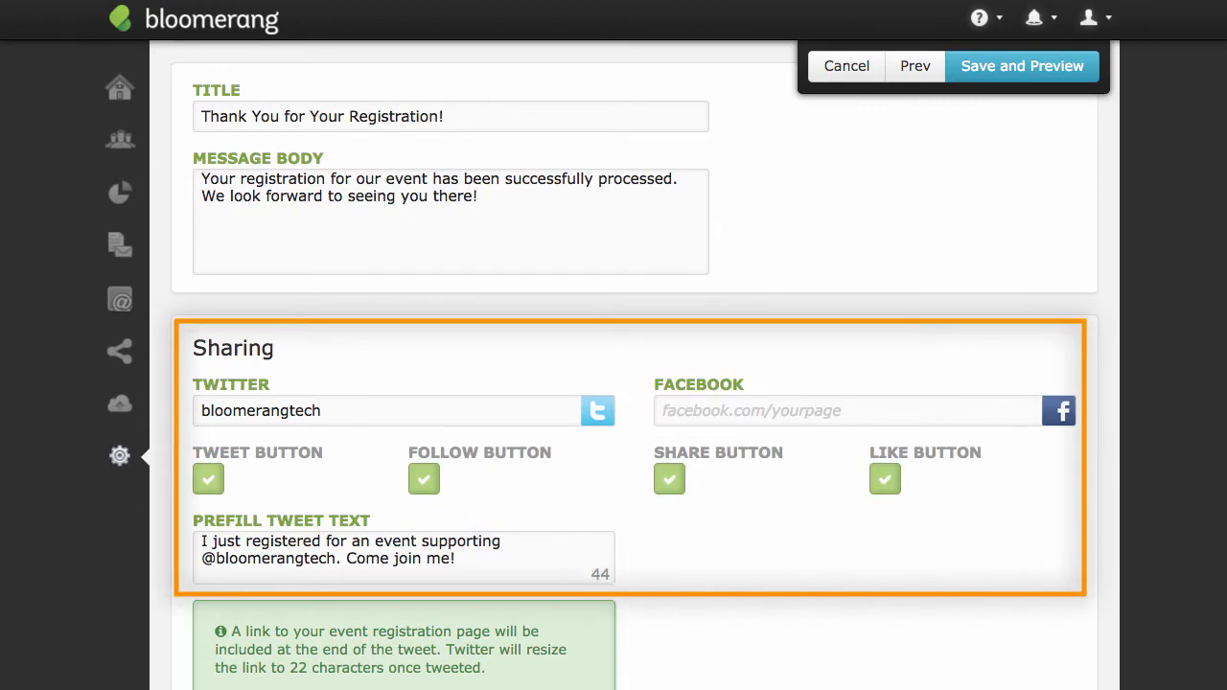
{"action": "left_click", "coordinate": [1022, 65]}
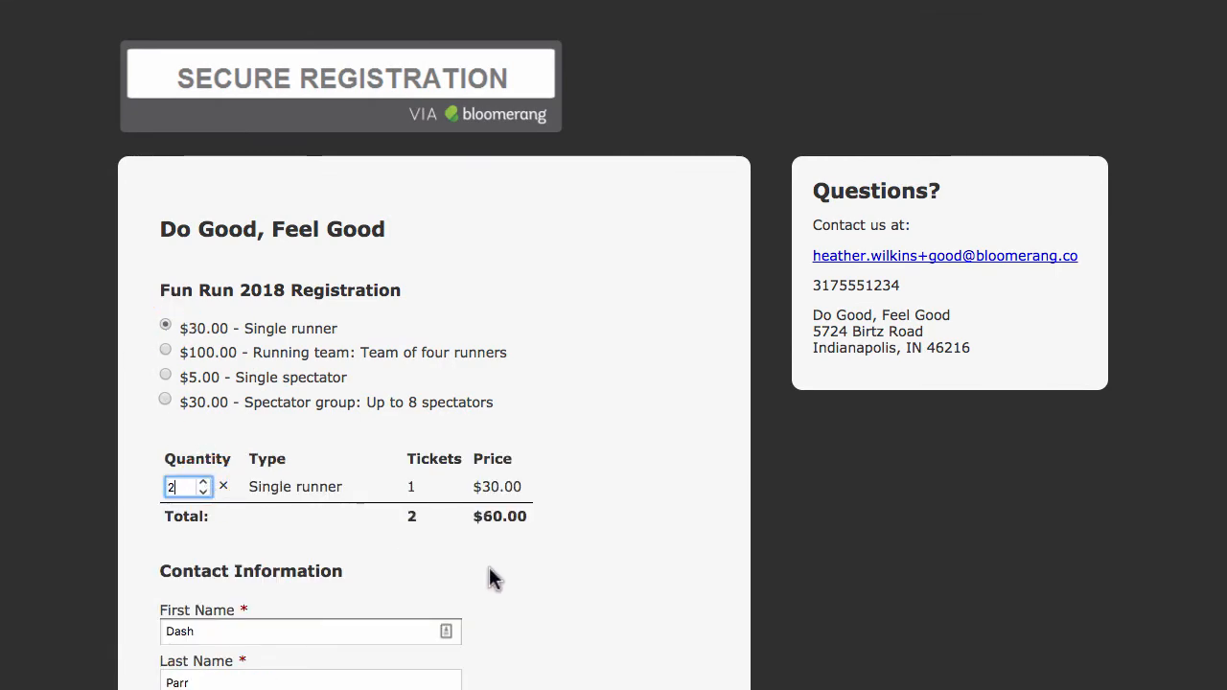
Step: Register Dash Parr's $60 Single runner ticket with the saved card details
{"action": "left_click", "coordinate": [221, 632]}
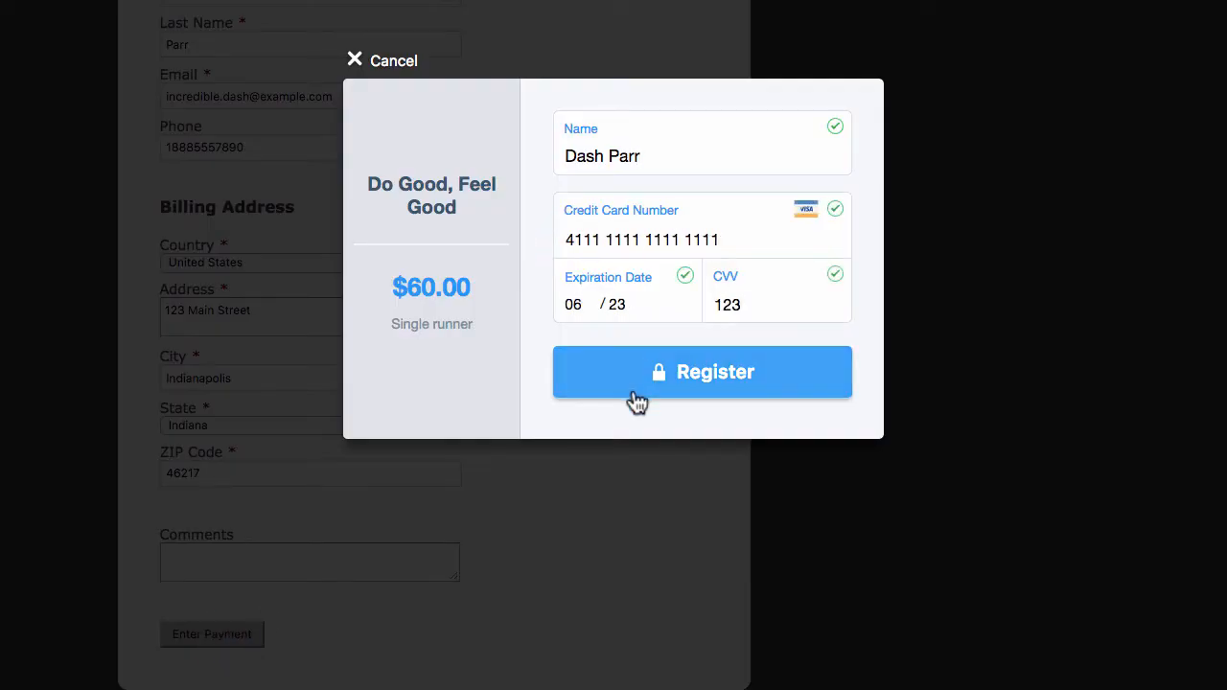
{"action": "left_click", "coordinate": [702, 372]}
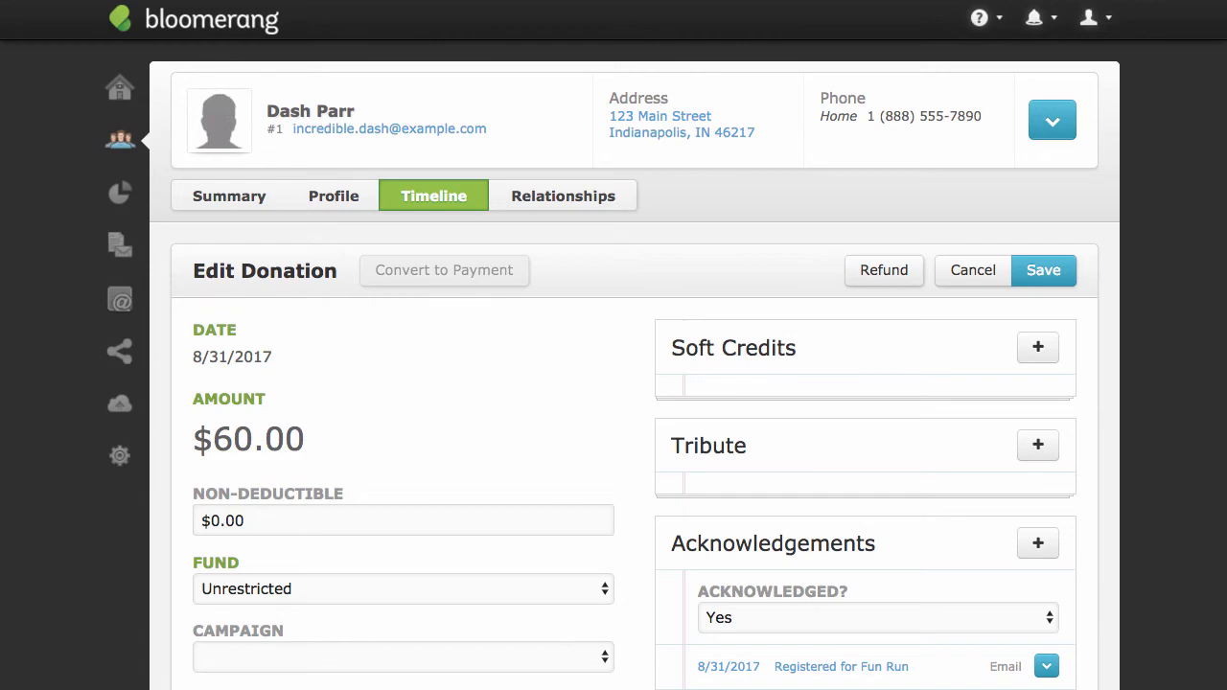
Step: Bring up the 2018 Fun Run Ticket Sales report from the saved reports list
{"action": "scroll", "scroll_direction": "down", "scroll_amount": 3}
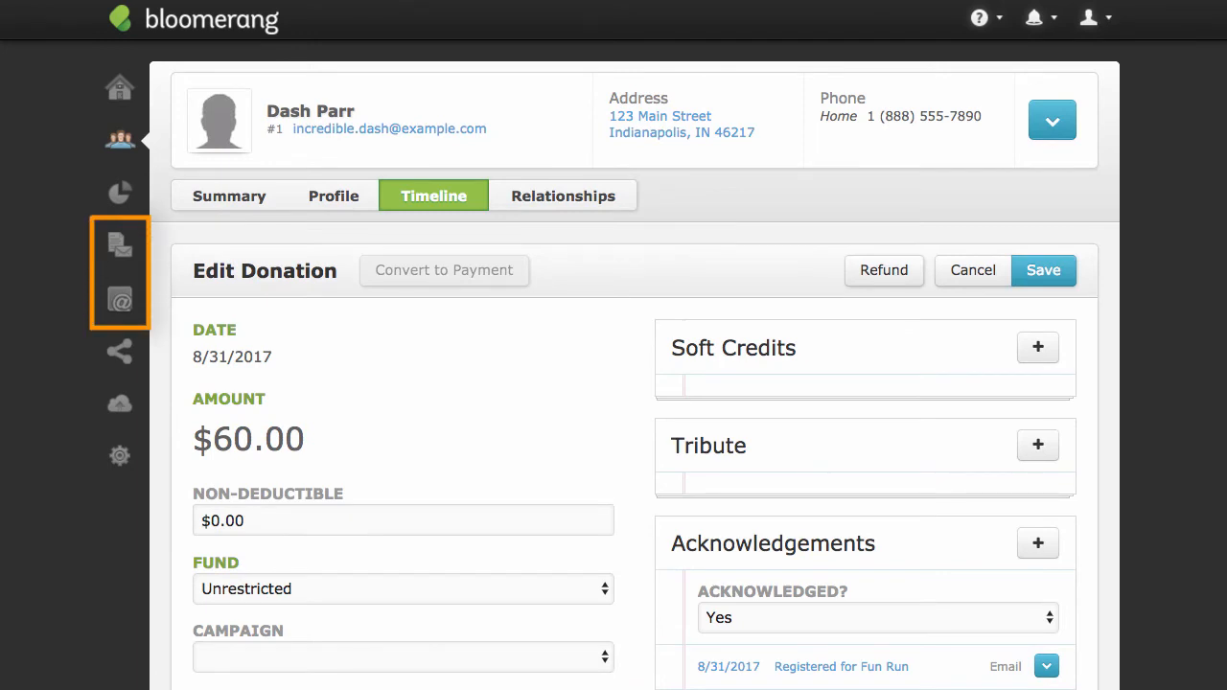
{"action": "mouse_move", "coordinate": [119, 191]}
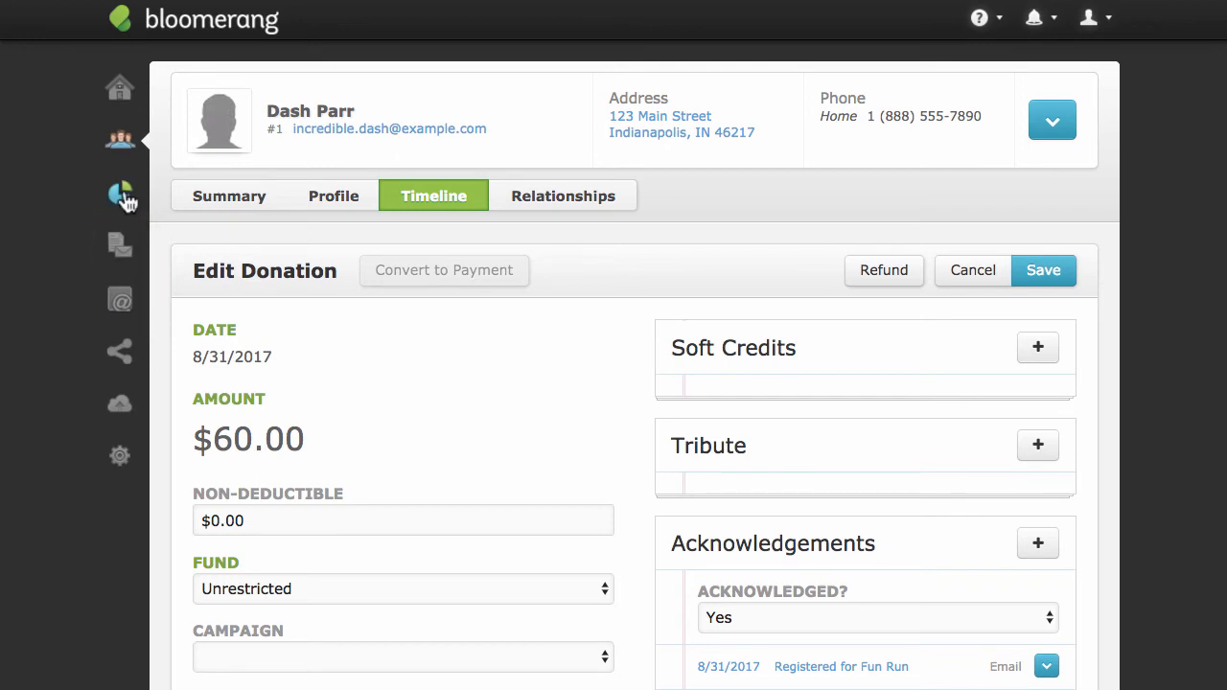
{"action": "left_click", "coordinate": [119, 192]}
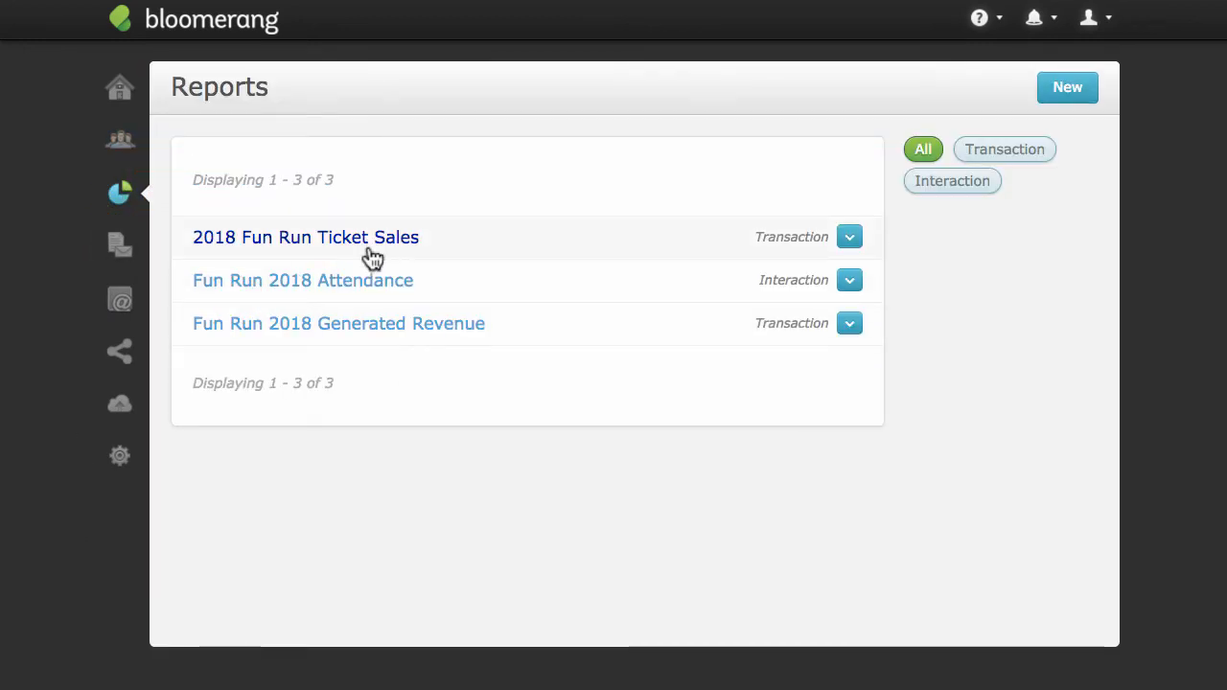
{"action": "left_click", "coordinate": [305, 238]}
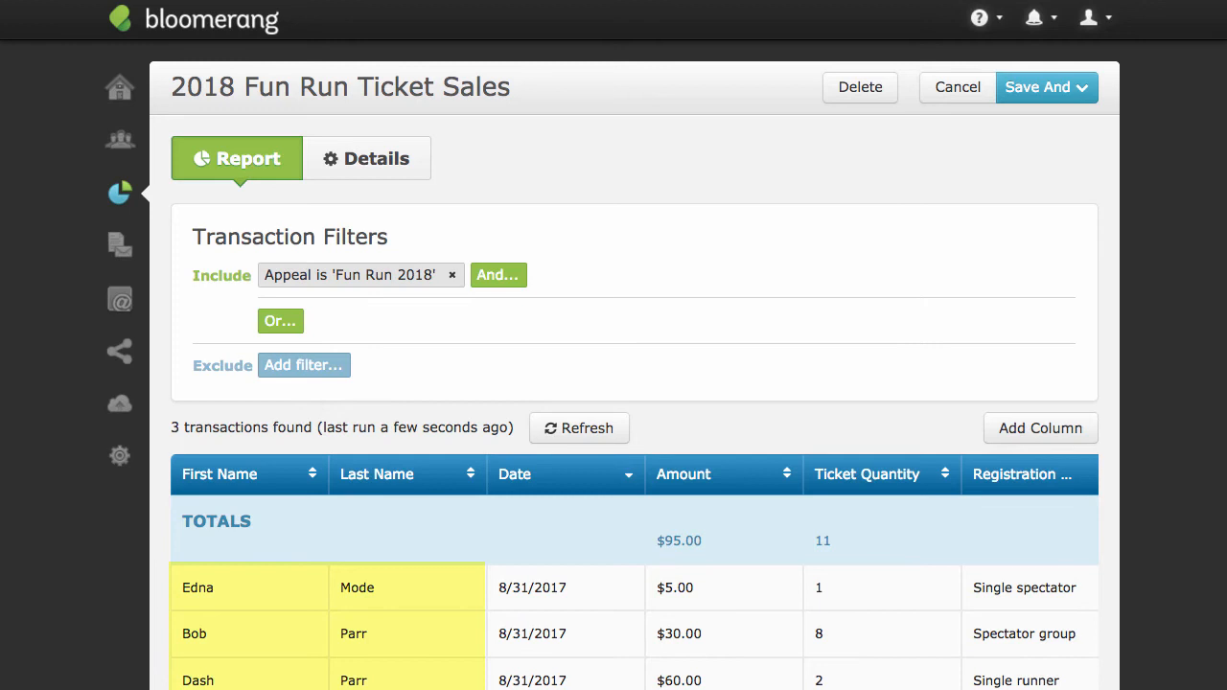